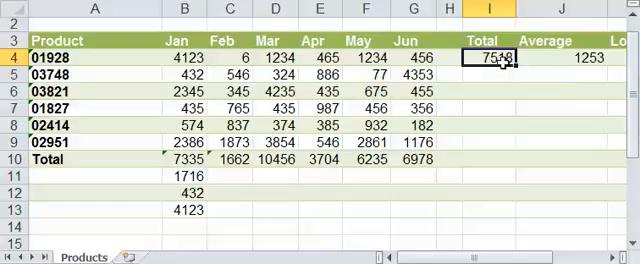
# - Enter =SUM(B4:G4) in I4 to total product 01928's January–June sales (7518)
pyautogui.write('=SUM(B4:G4)')
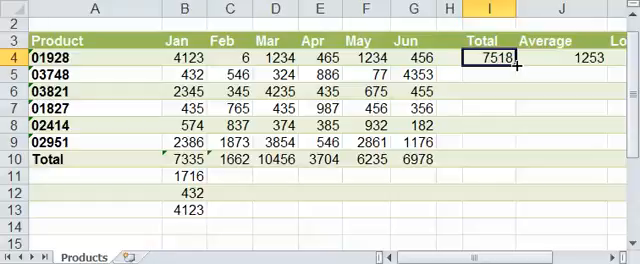
# - Copy the total formula down to I5 as =SUM(B5:G5), giving 6618 for product 03748
pyautogui.click(497, 57)
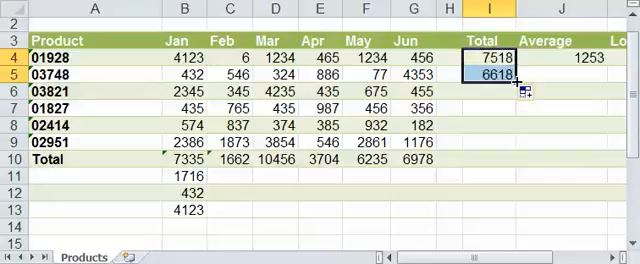
pyautogui.write('=SUM(B5:G5)')
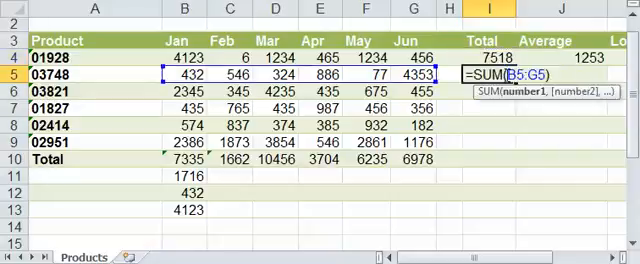